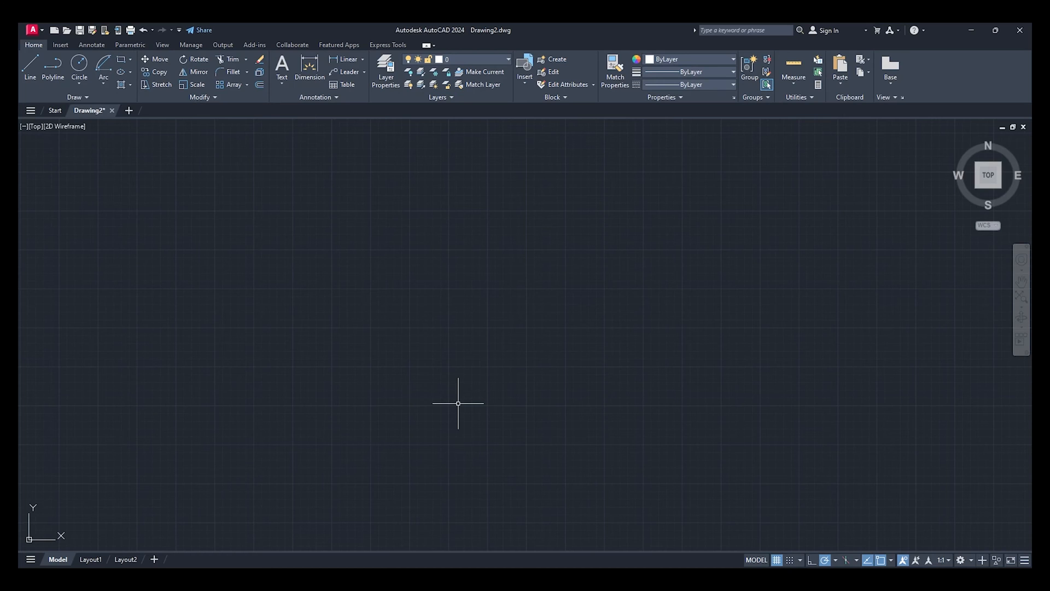
pyautogui.moveTo(657, 529)
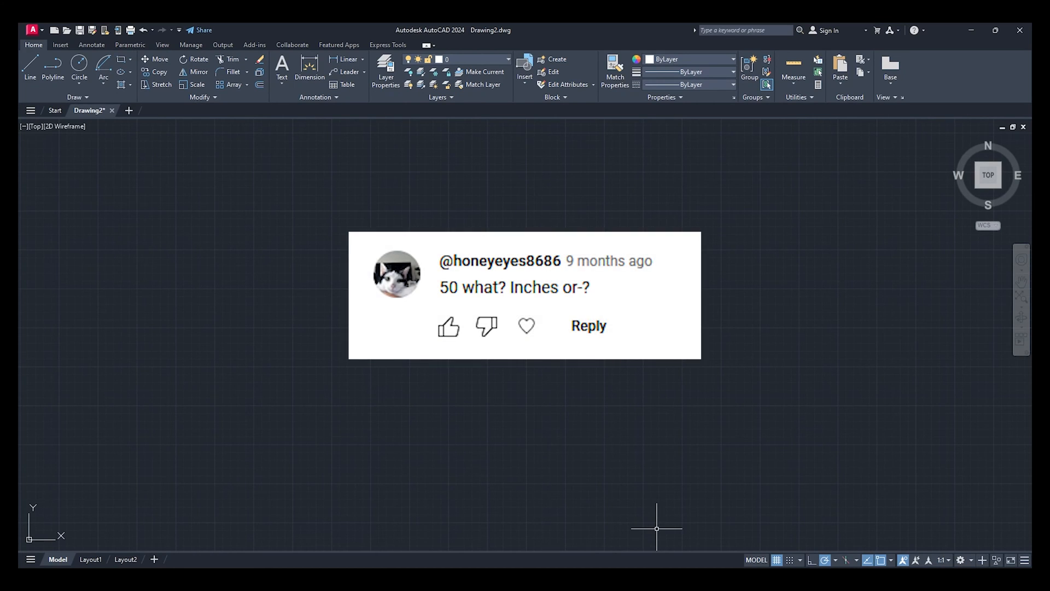
pyautogui.moveTo(686, 457)
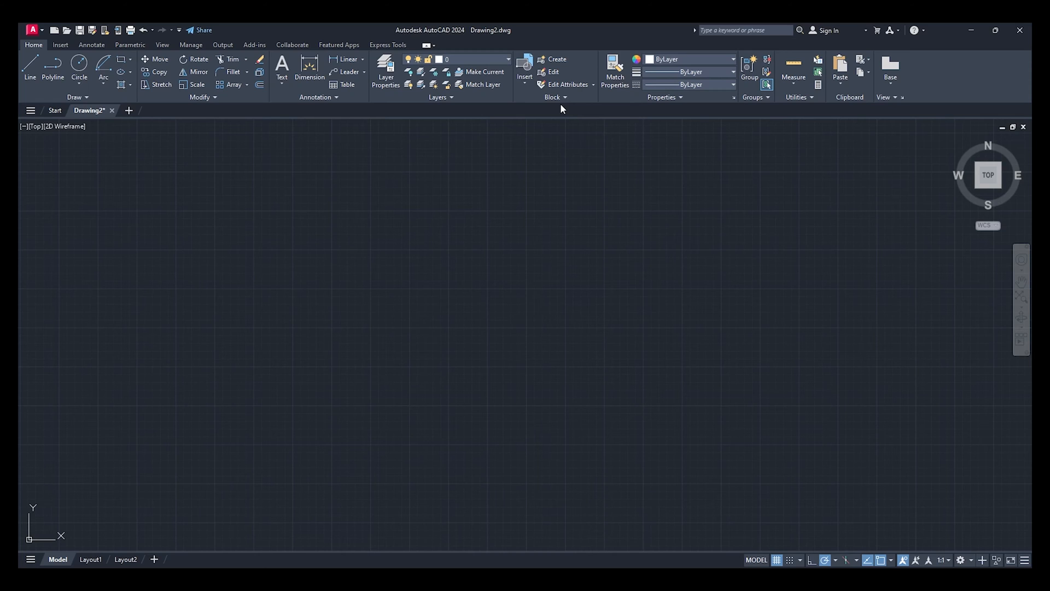
pyautogui.moveTo(578, 127)
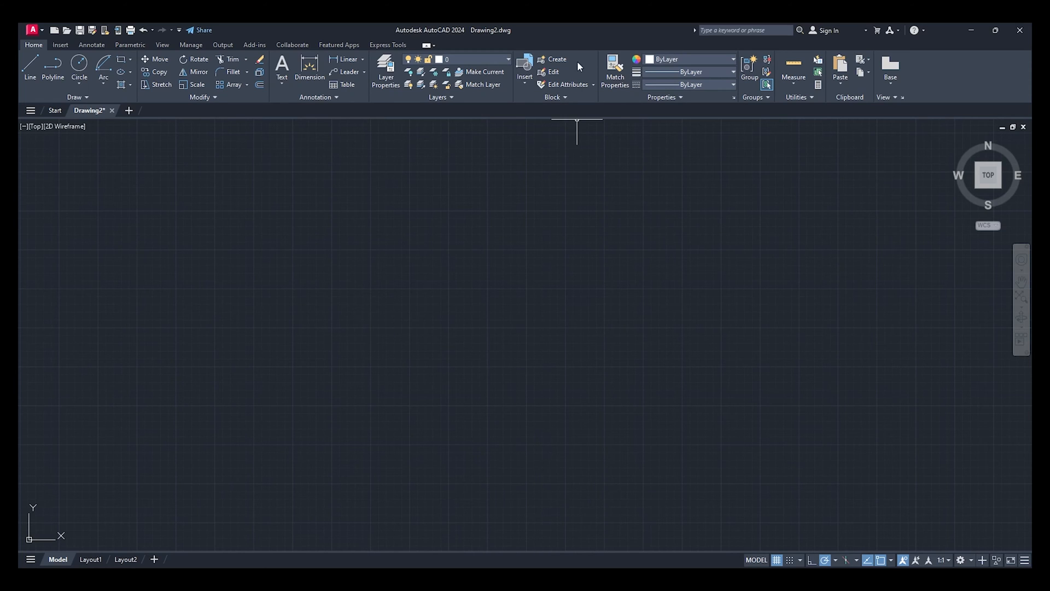
pyautogui.moveTo(551, 246)
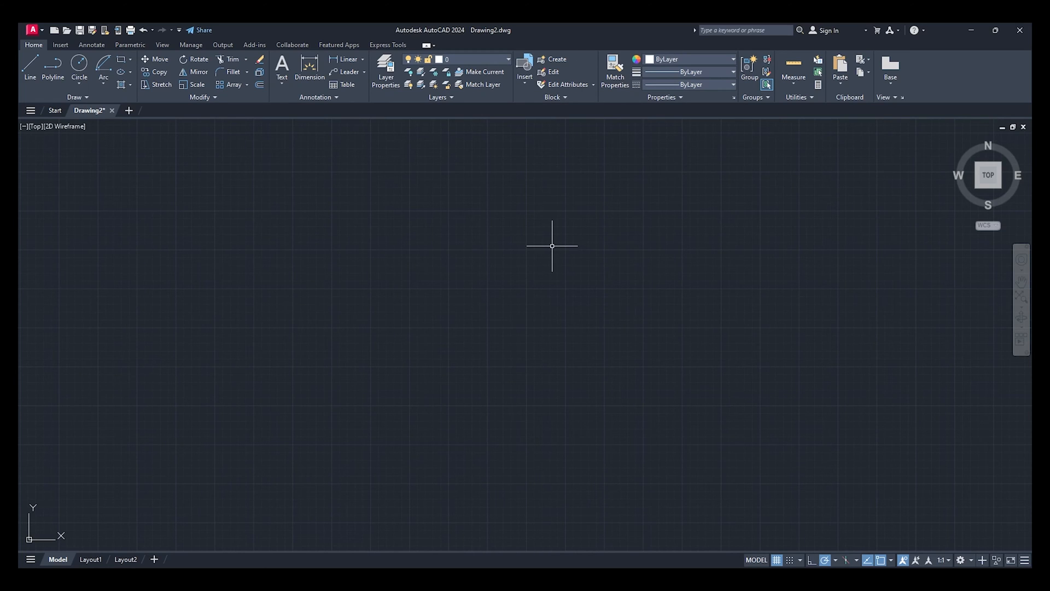
pyautogui.moveTo(584, 274)
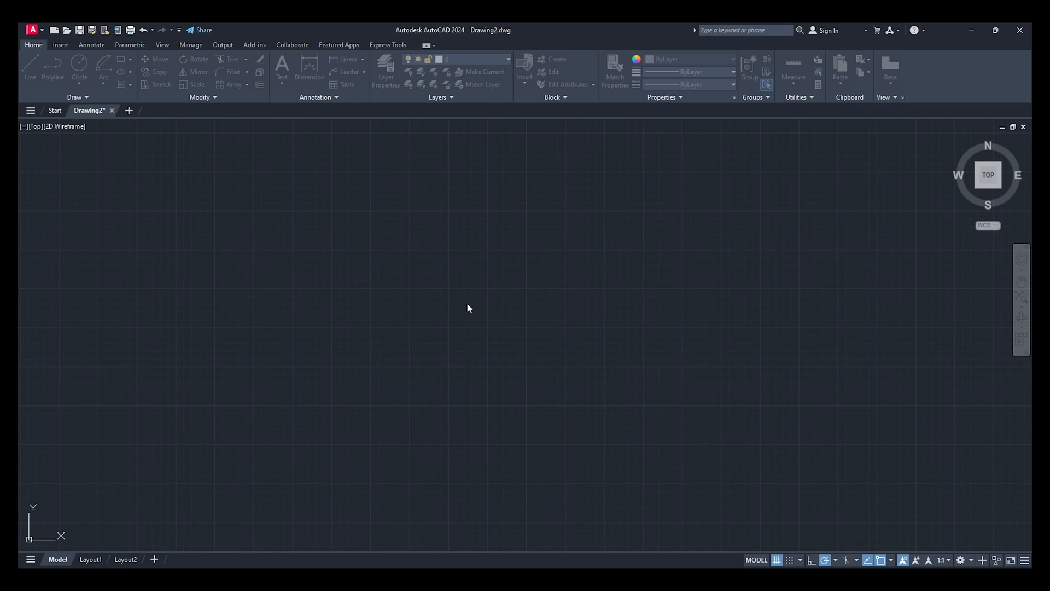
pyautogui.moveTo(511, 316)
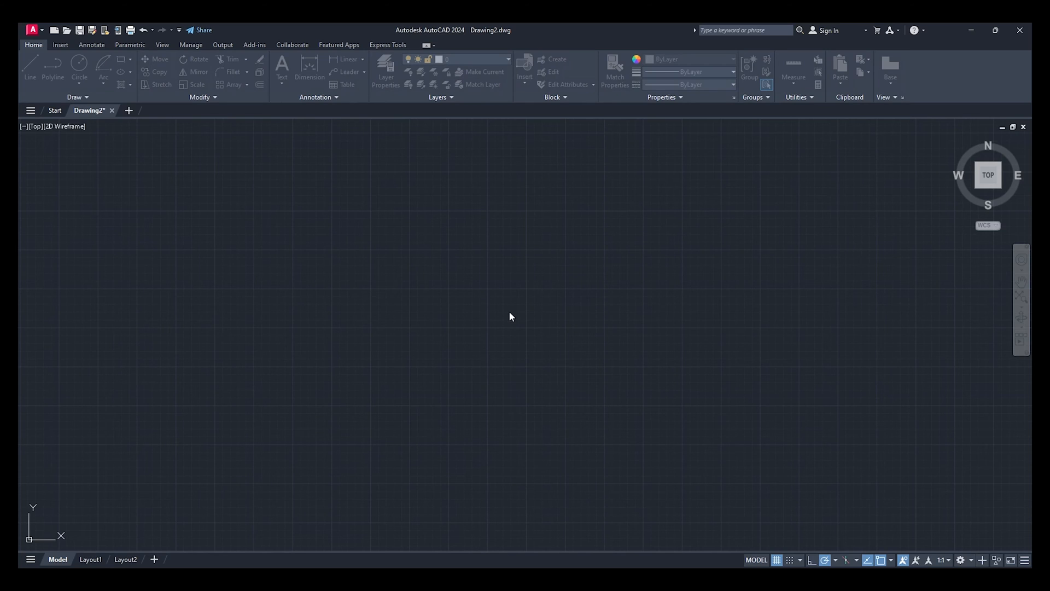
pyautogui.moveTo(490, 420)
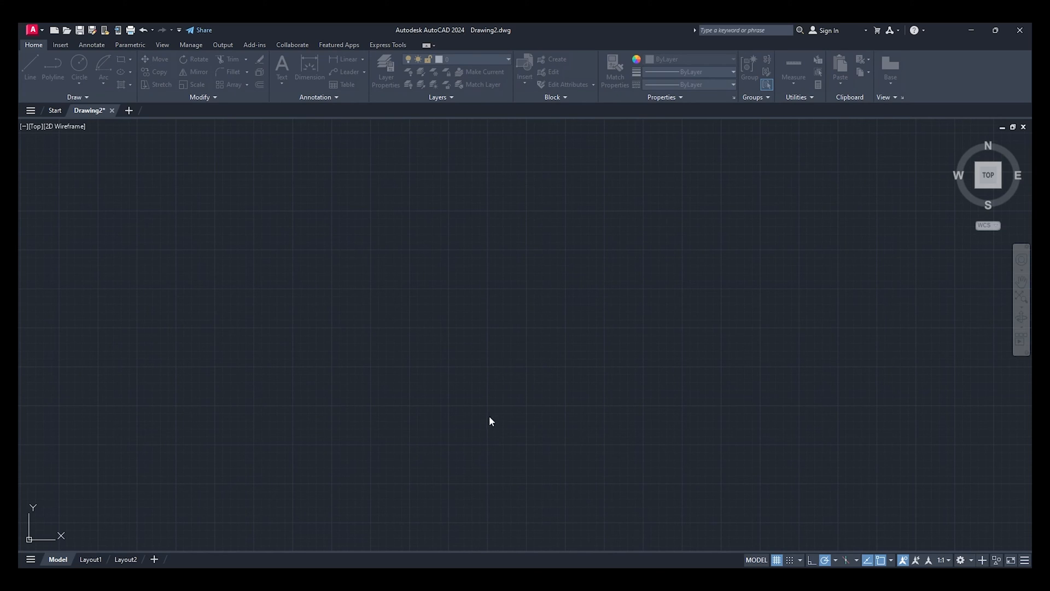
pyautogui.moveTo(495, 330)
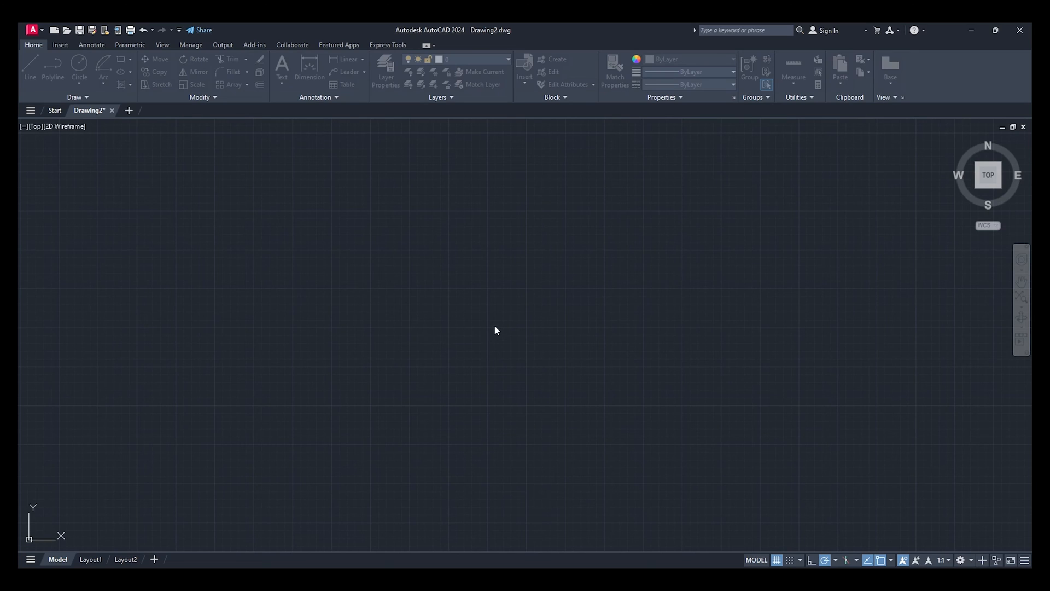
pyautogui.moveTo(496, 337)
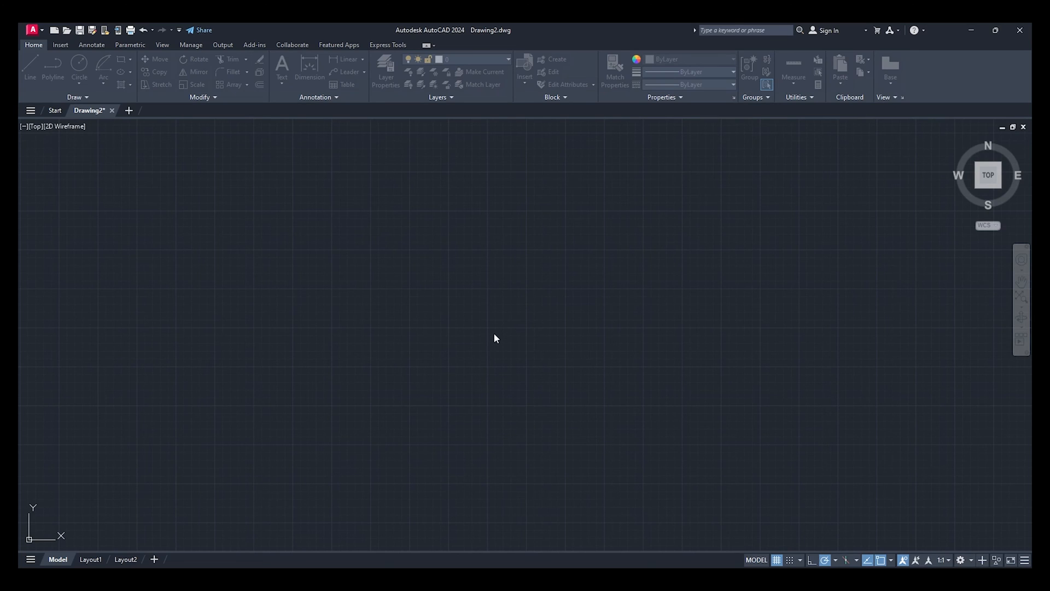
pyautogui.moveTo(479, 442)
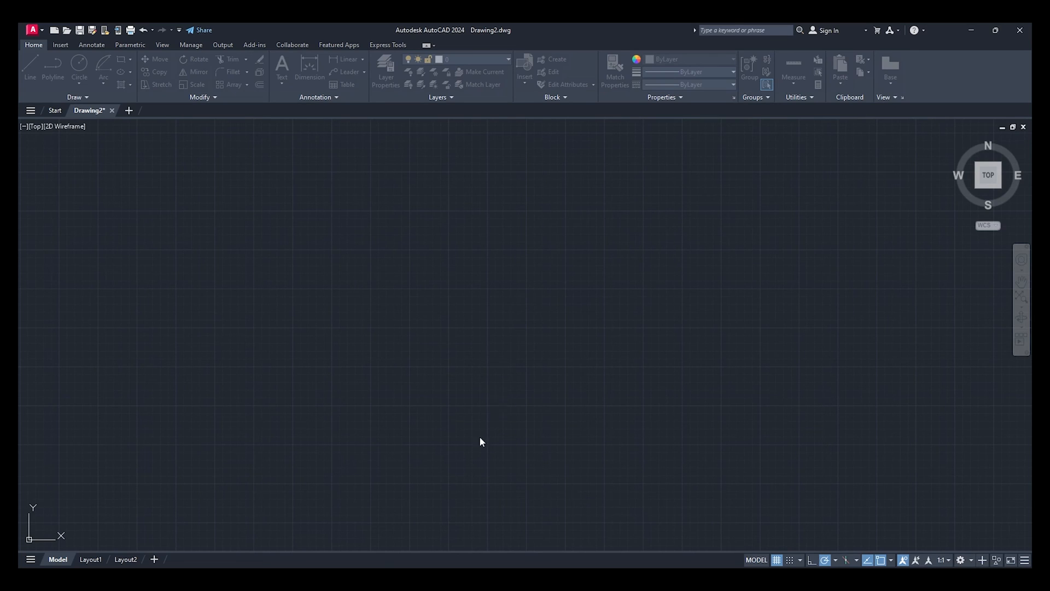
pyautogui.moveTo(561, 347)
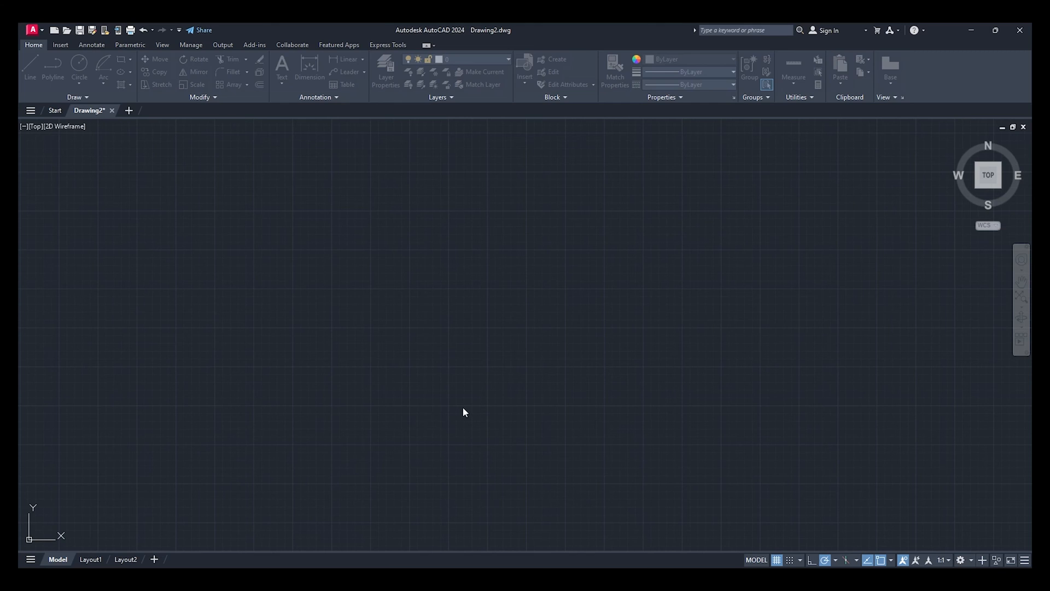
# Confirm the Drawing Units dialog with millimetre units before drawing the line
pyautogui.click(29, 66)
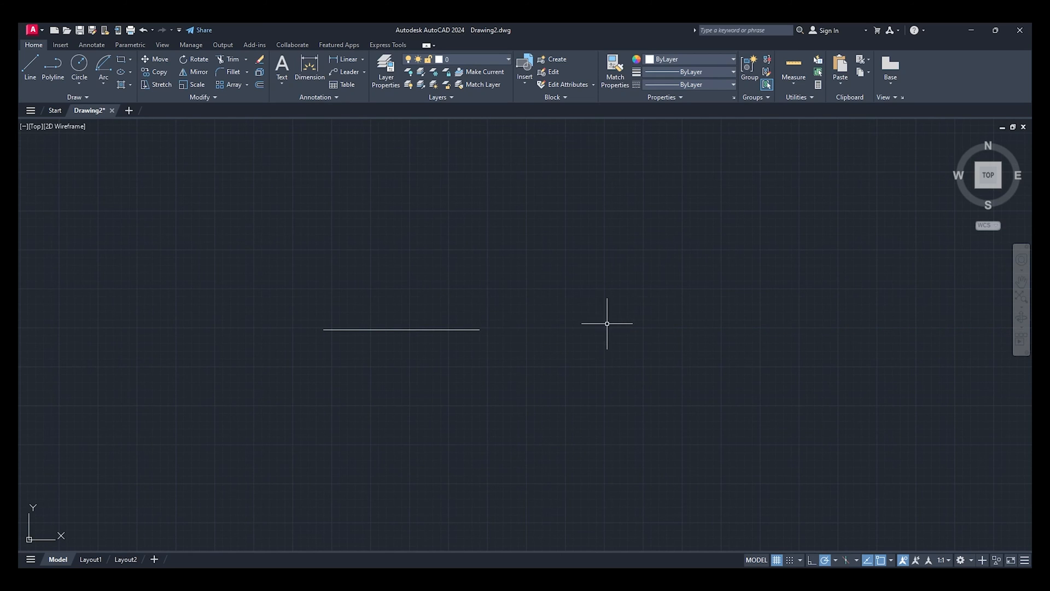
pyautogui.moveTo(323, 329)
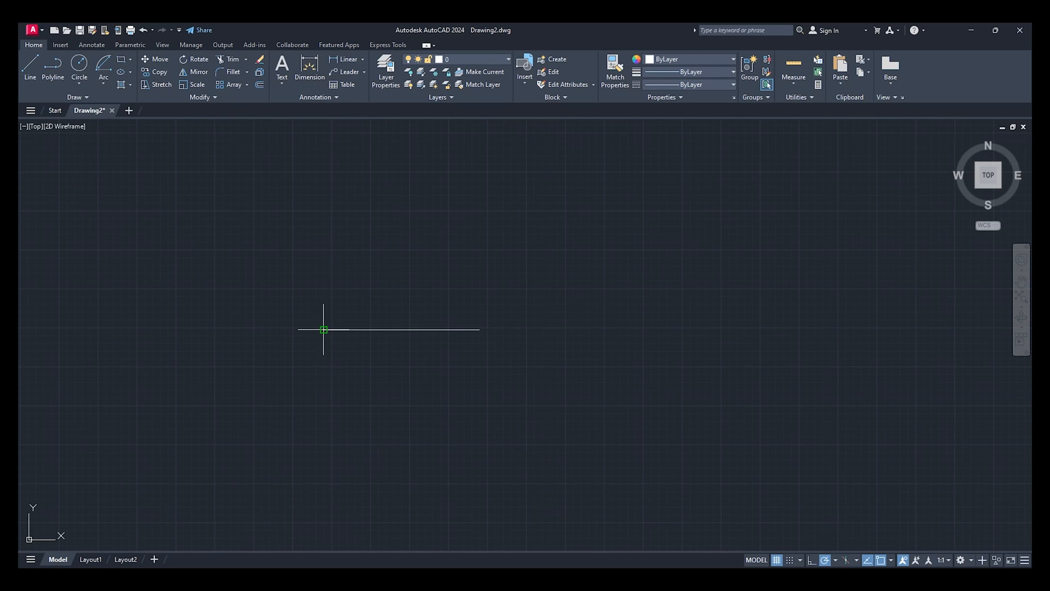